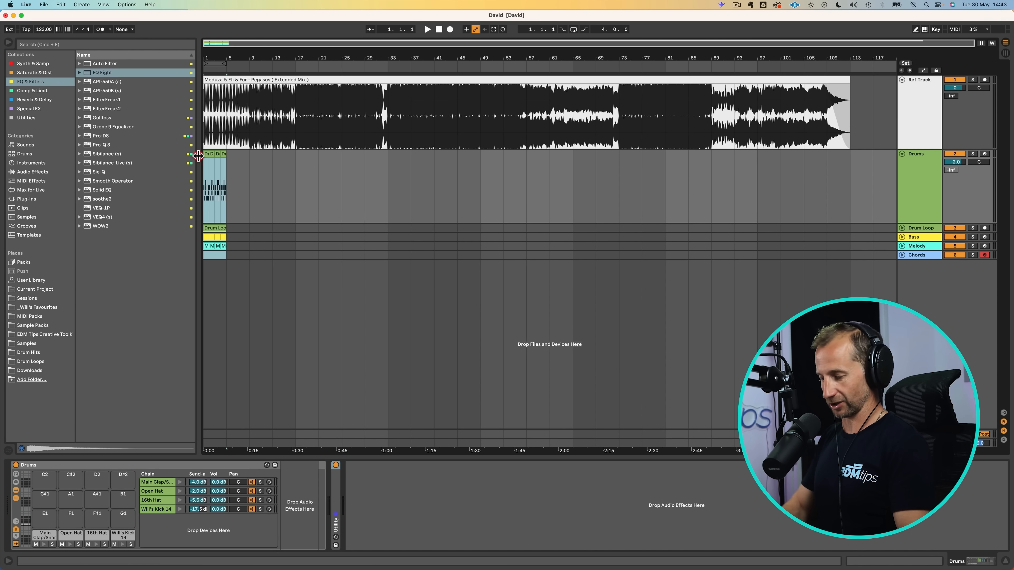
- Duplicate the selected drum, bass, melody and chord clips again with Cmd+D so the loop extends past bar 50
key(cmd+d)
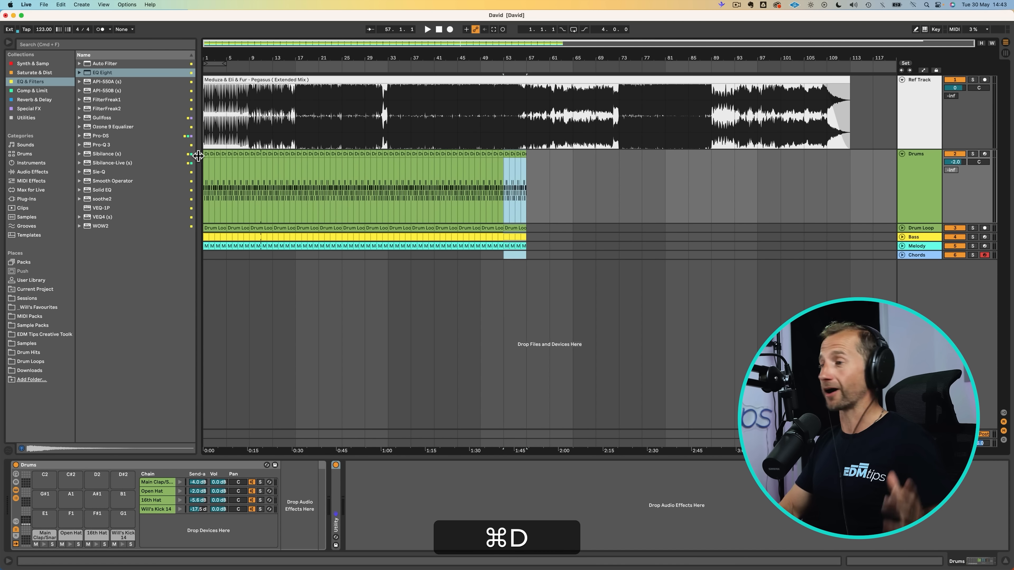